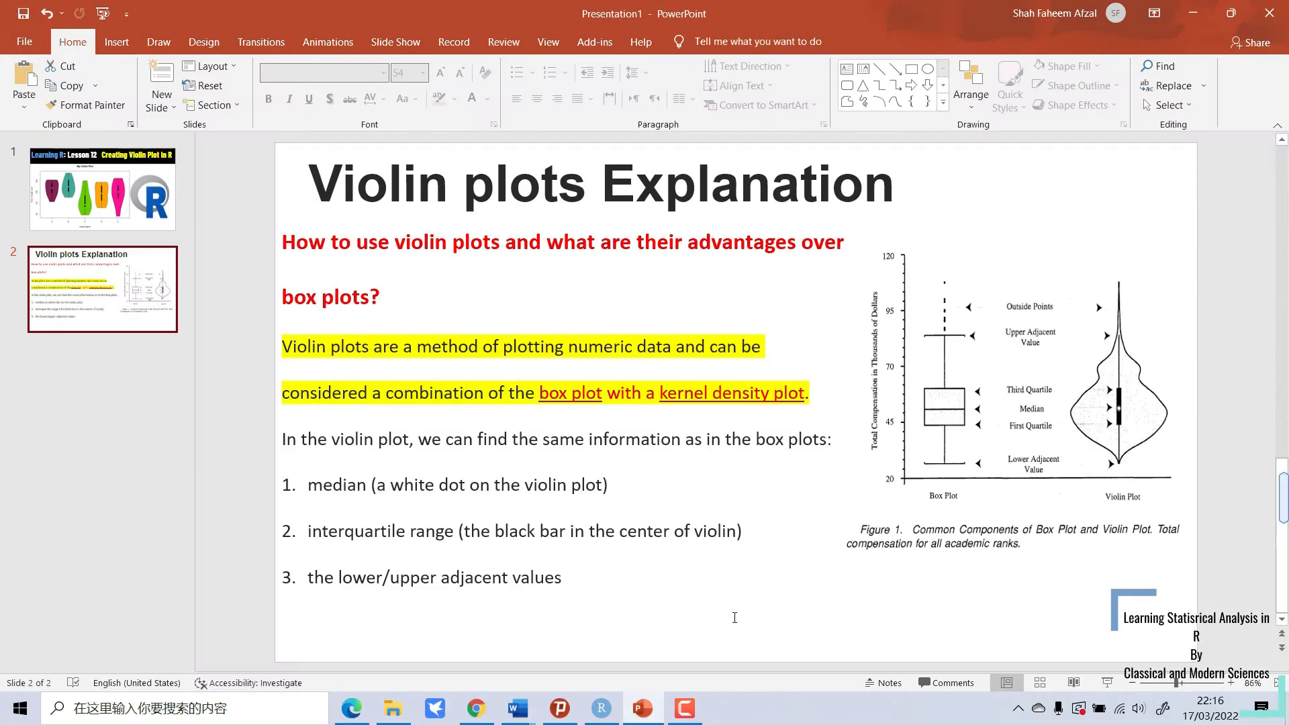
- Leave the PowerPoint explanation slide and switch to the violin plot script in RStudio
{"action": "left_click", "coordinate": [601, 707]}
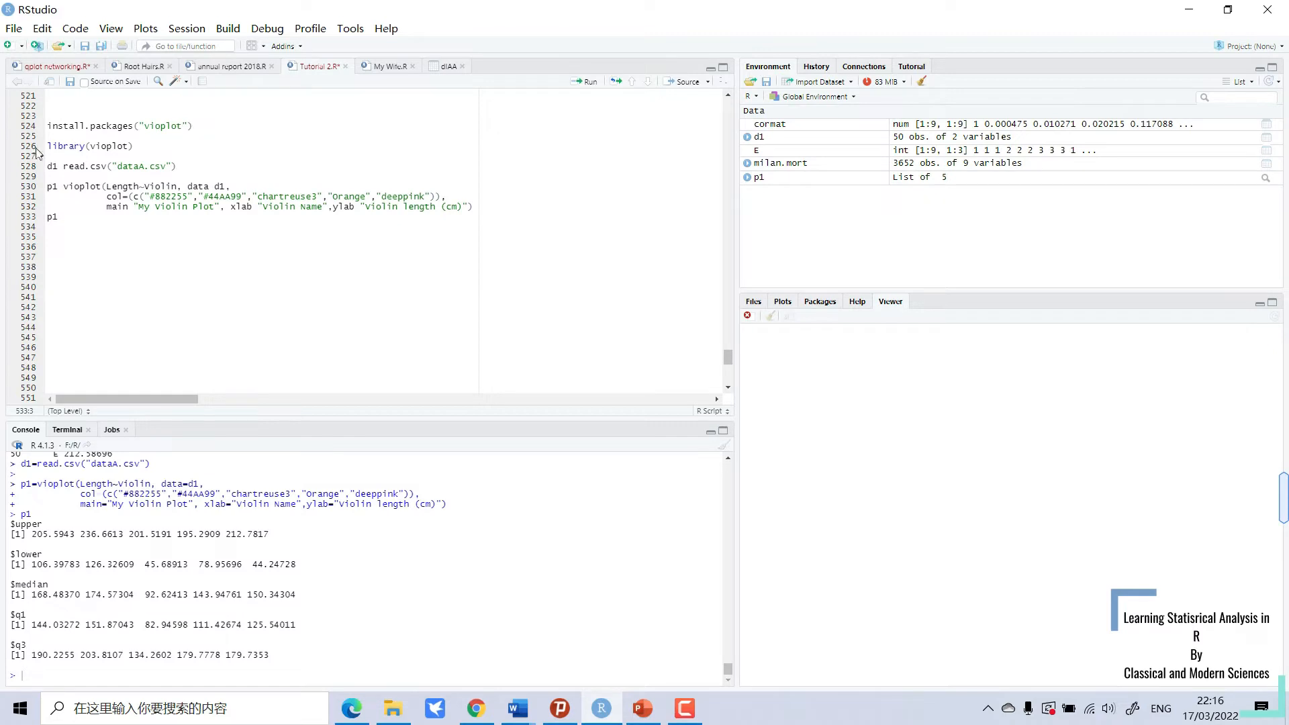
- Run the library(vioplot) line to load the vioplot package
{"action": "triple_click", "coordinate": [88, 145]}
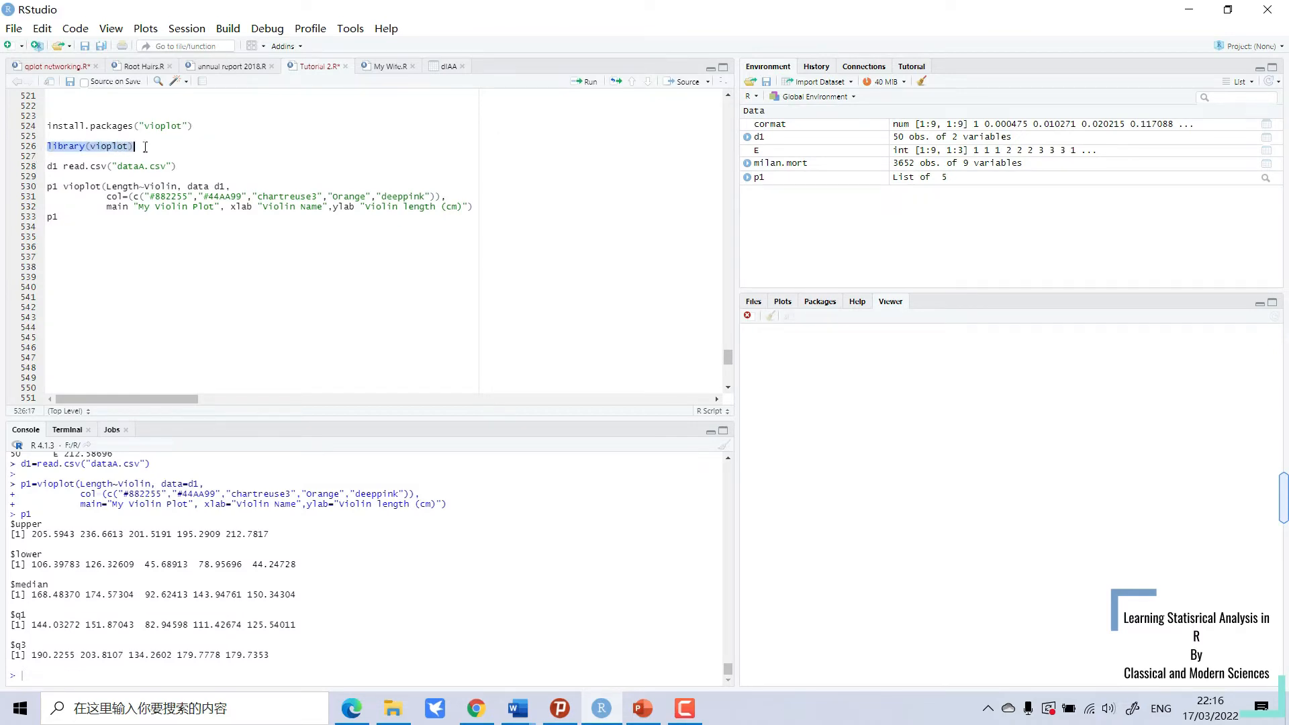
{"action": "left_click", "coordinate": [584, 82]}
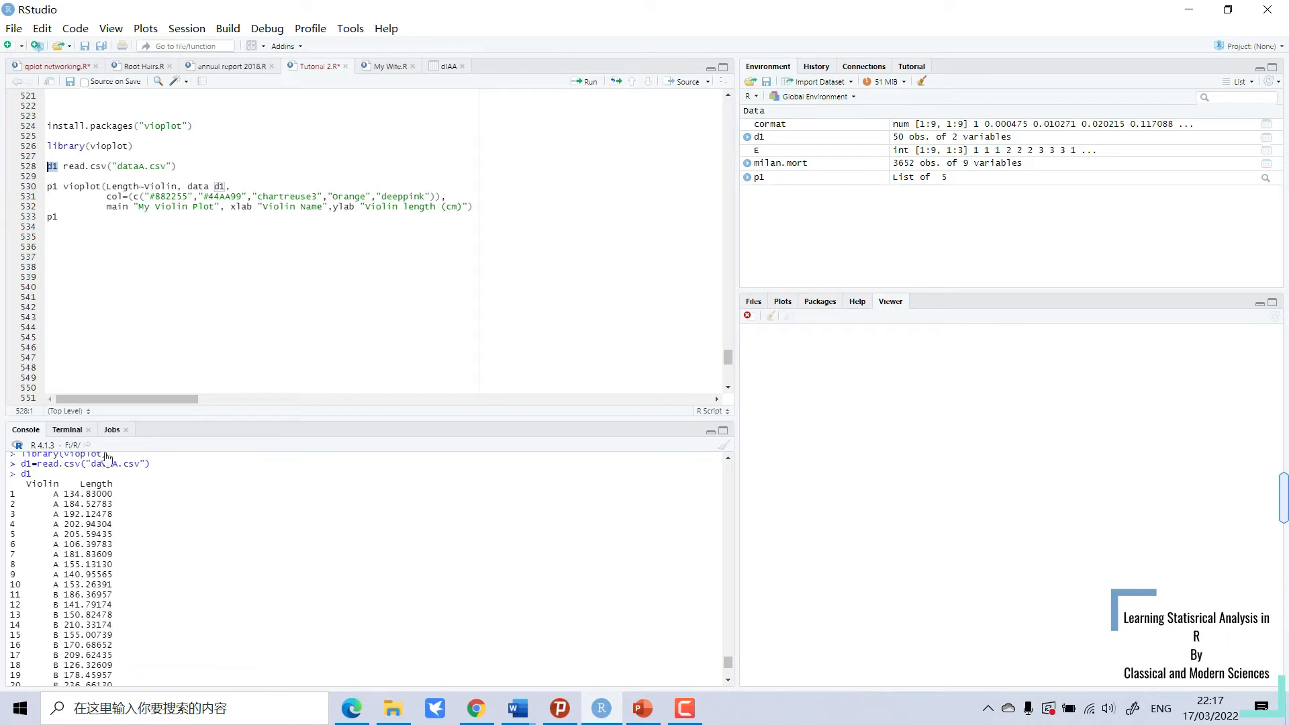
{"action": "mouse_move", "coordinate": [63, 210]}
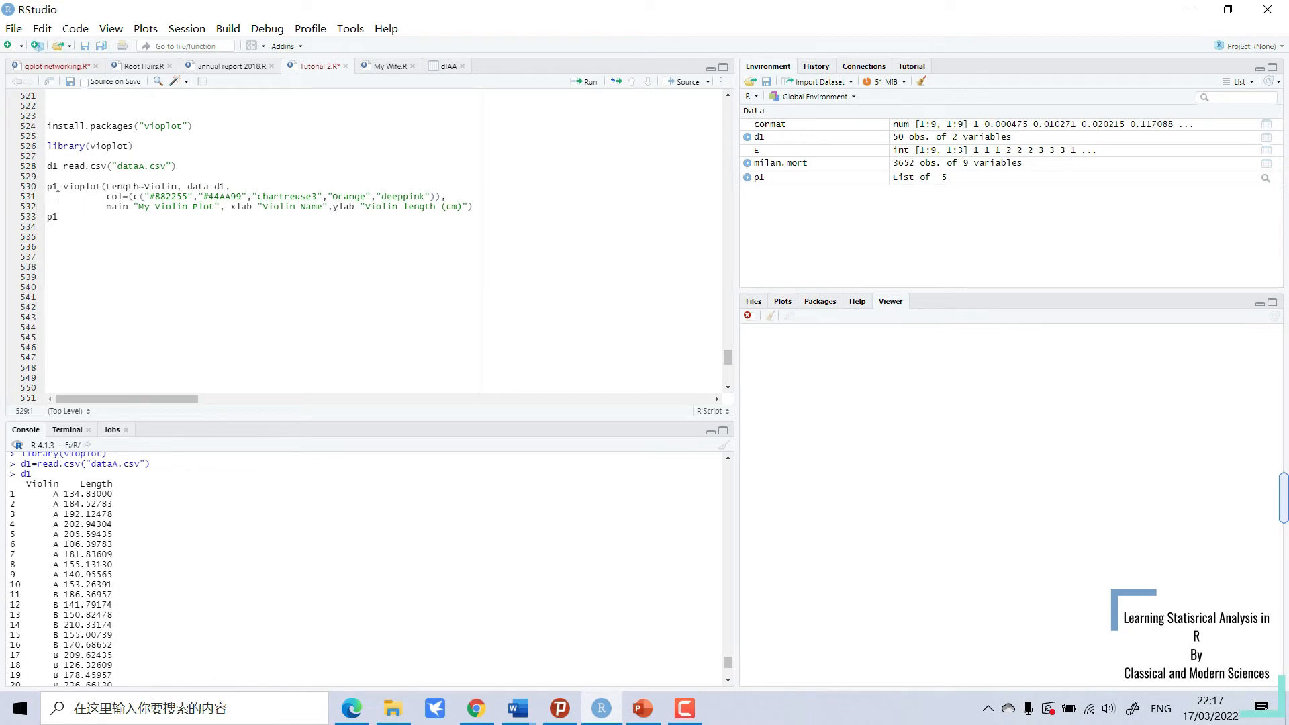
{"action": "mouse_move", "coordinate": [73, 203]}
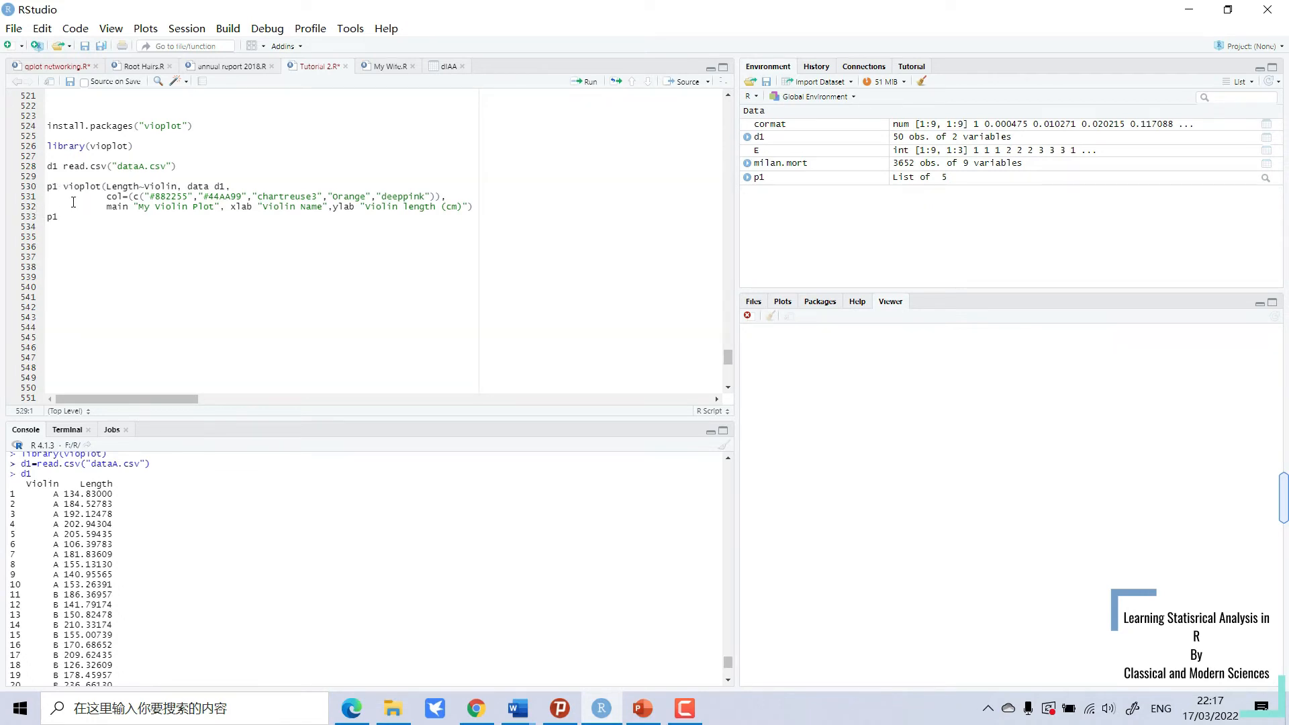
{"action": "mouse_move", "coordinate": [94, 179]}
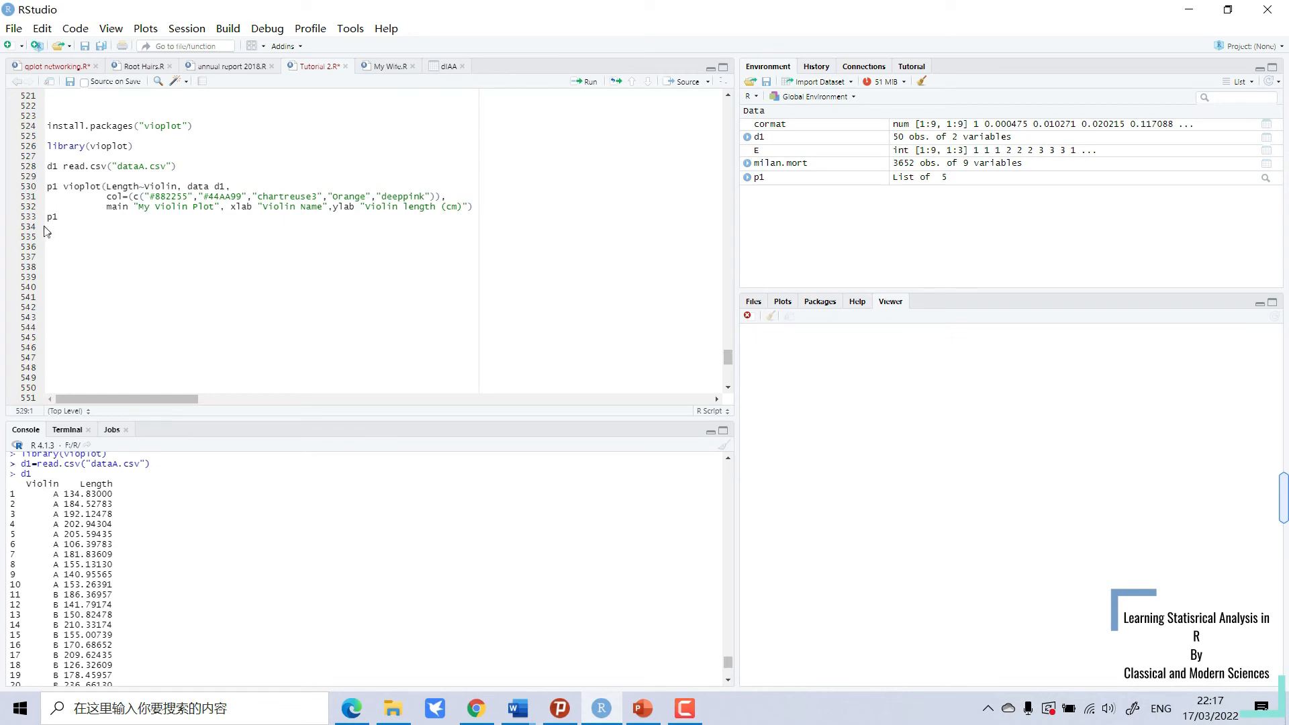
- Run the vioplot call and p1 to draw the coloured violins A–E and print their quartiles
{"action": "left_click_drag", "start_coordinate": [48, 186], "coordinate": [58, 217]}
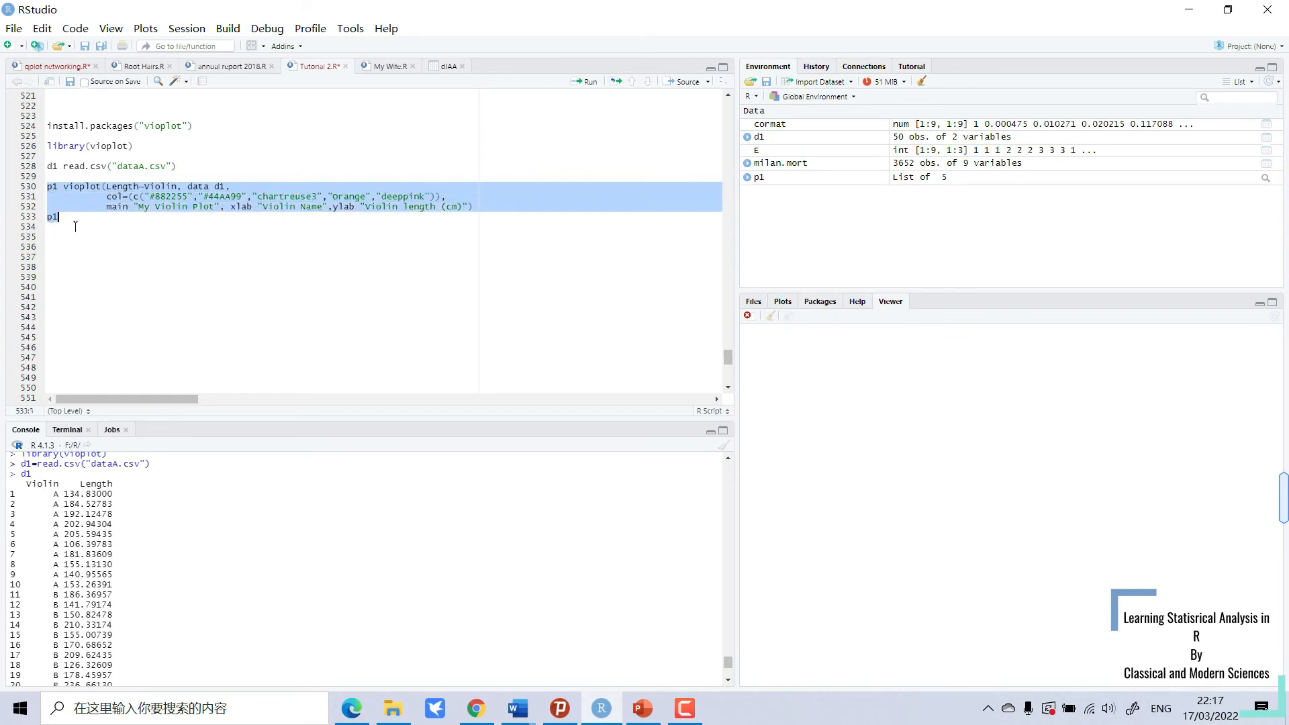
{"action": "left_click", "coordinate": [584, 82]}
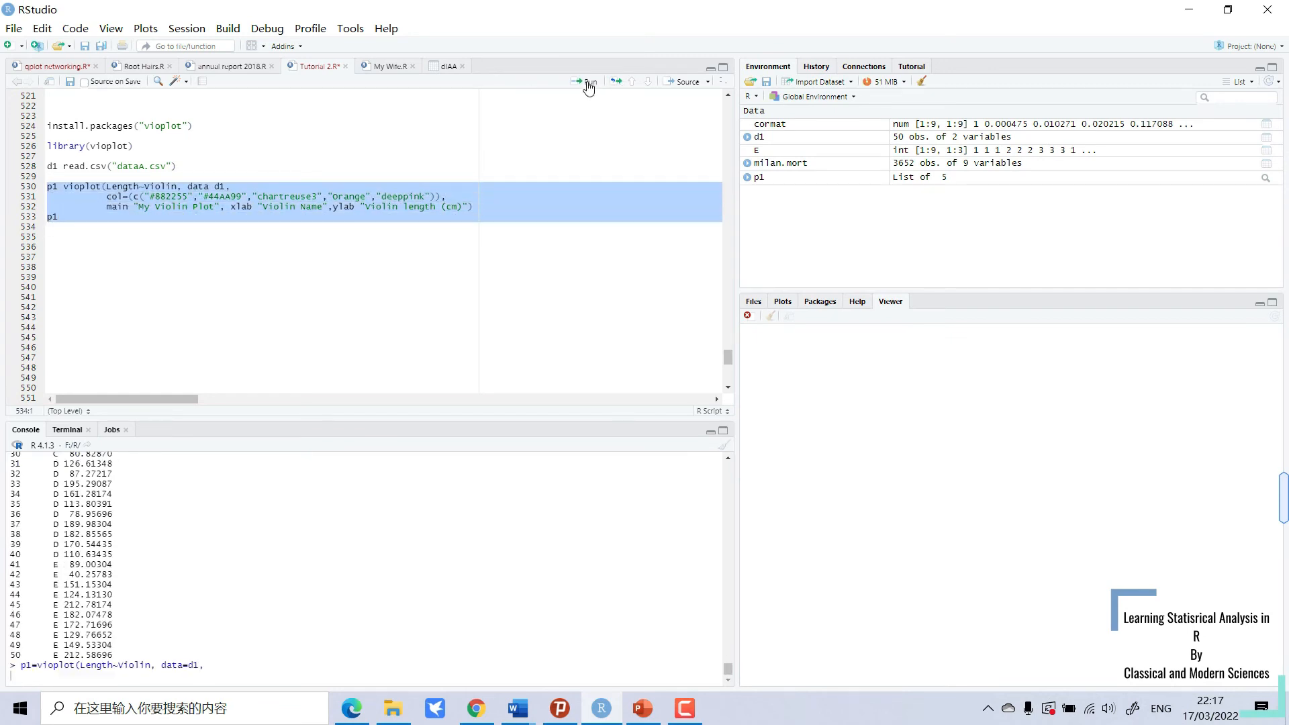
{"action": "left_click", "coordinate": [587, 81]}
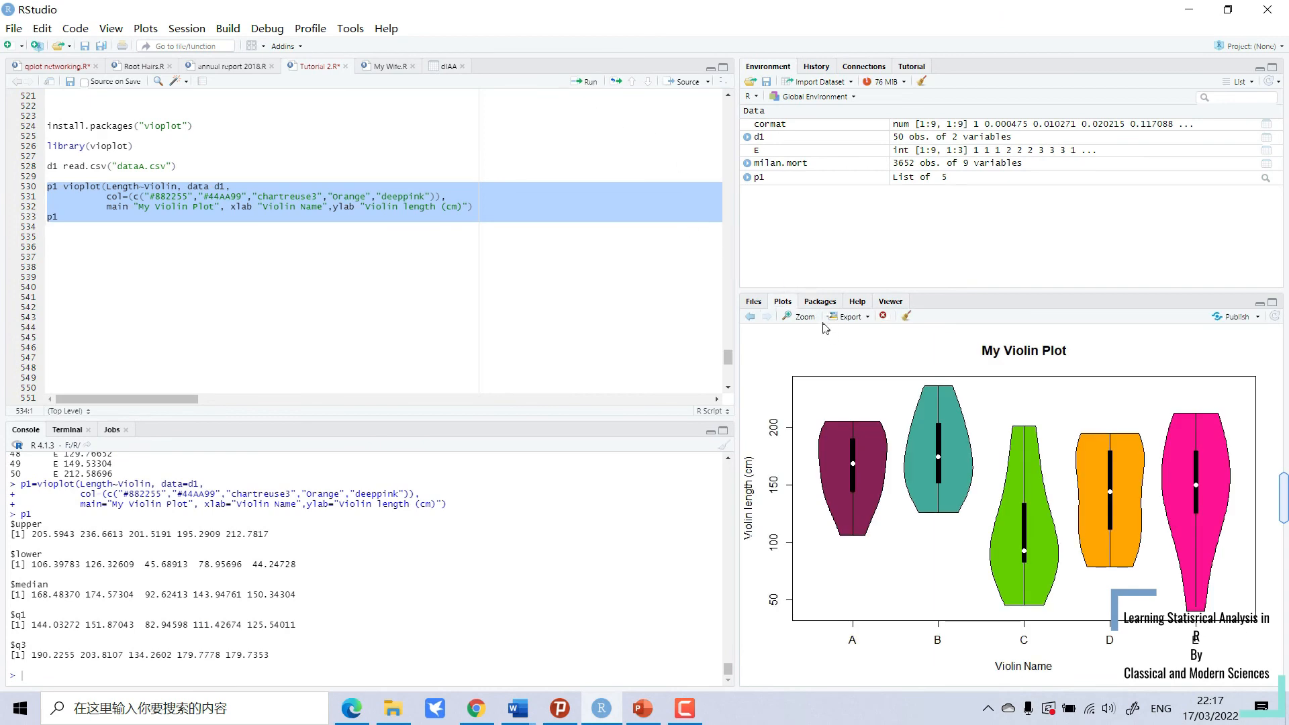
- Zoom the 'My Violin Plot' into its own full-size Plot Zoom window
{"action": "left_click", "coordinate": [804, 317]}
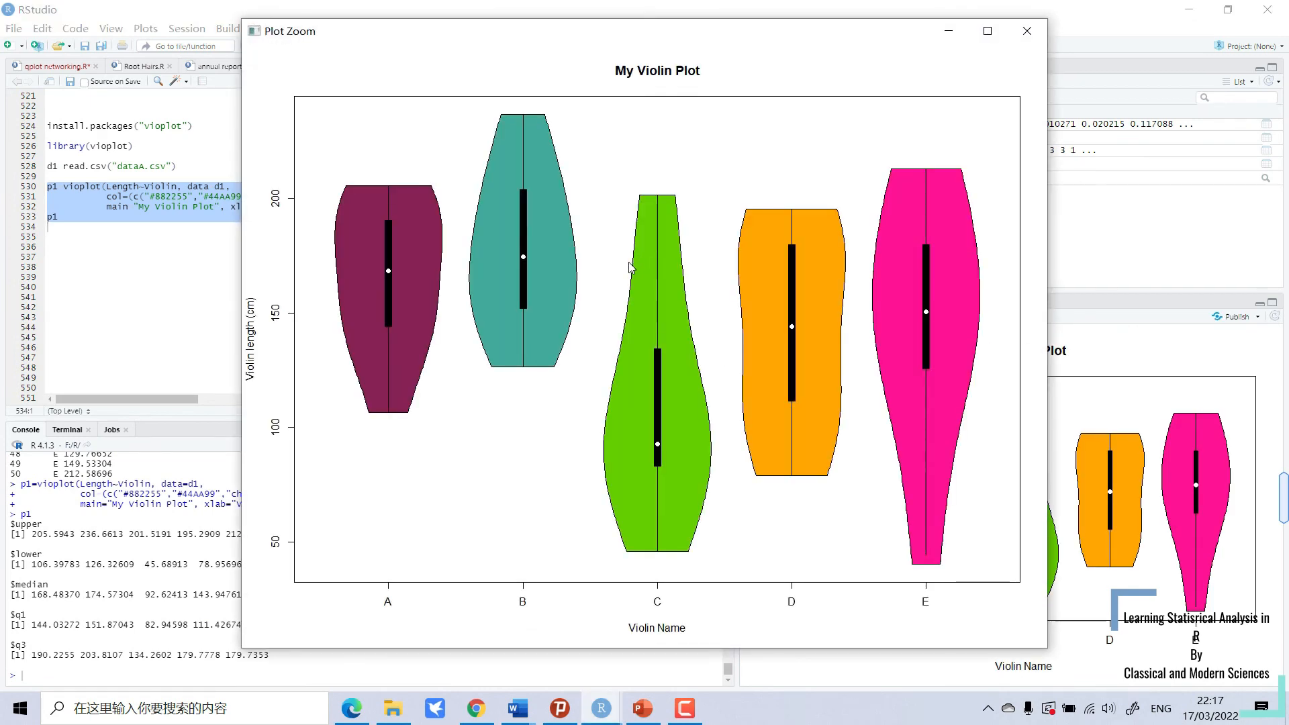
{"action": "mouse_move", "coordinate": [903, 503]}
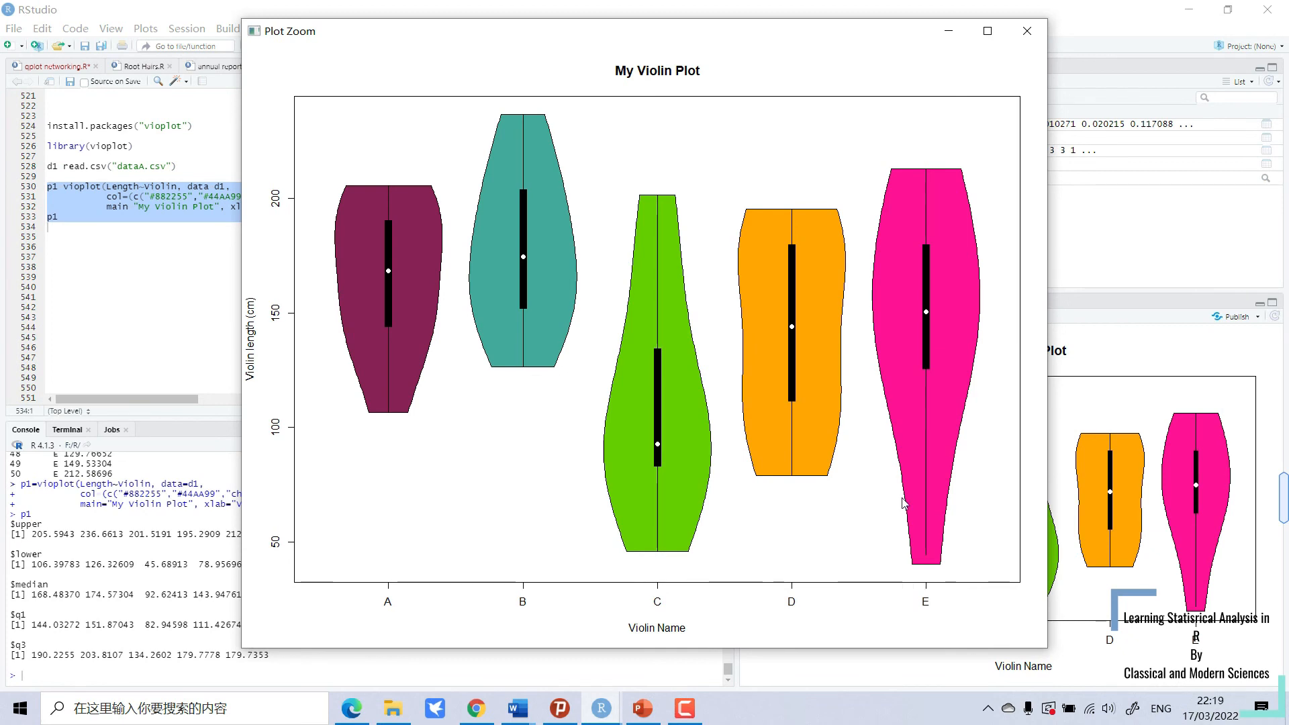